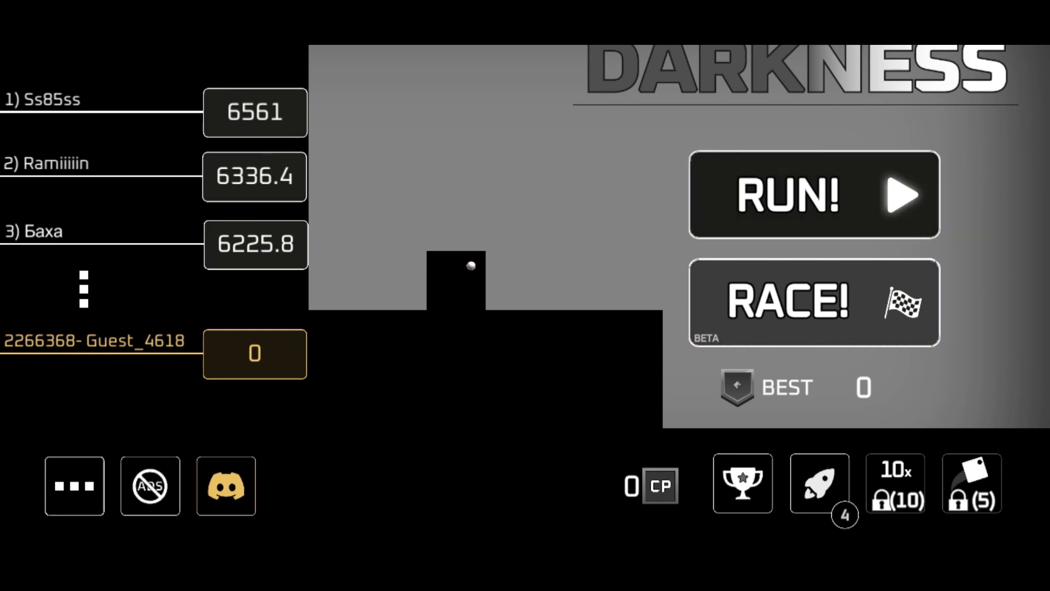
- Tap RUN! on the main menu to start a new run
{"action": "left_click", "coordinate": [812, 195]}
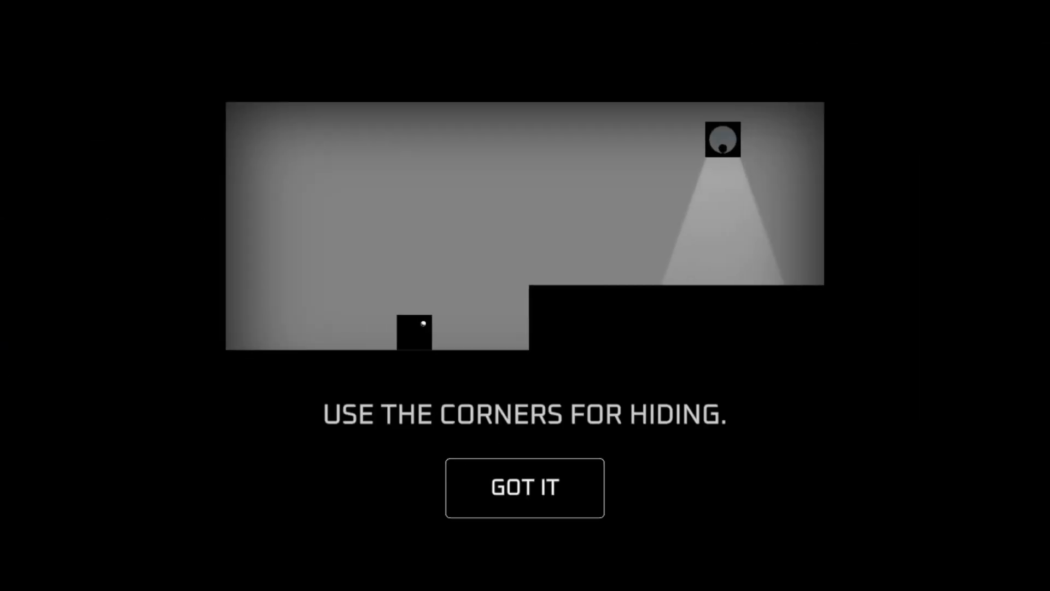
- Dismiss the corner-hiding tip and move the black cube right across the steps
{"action": "left_click", "coordinate": [524, 487]}
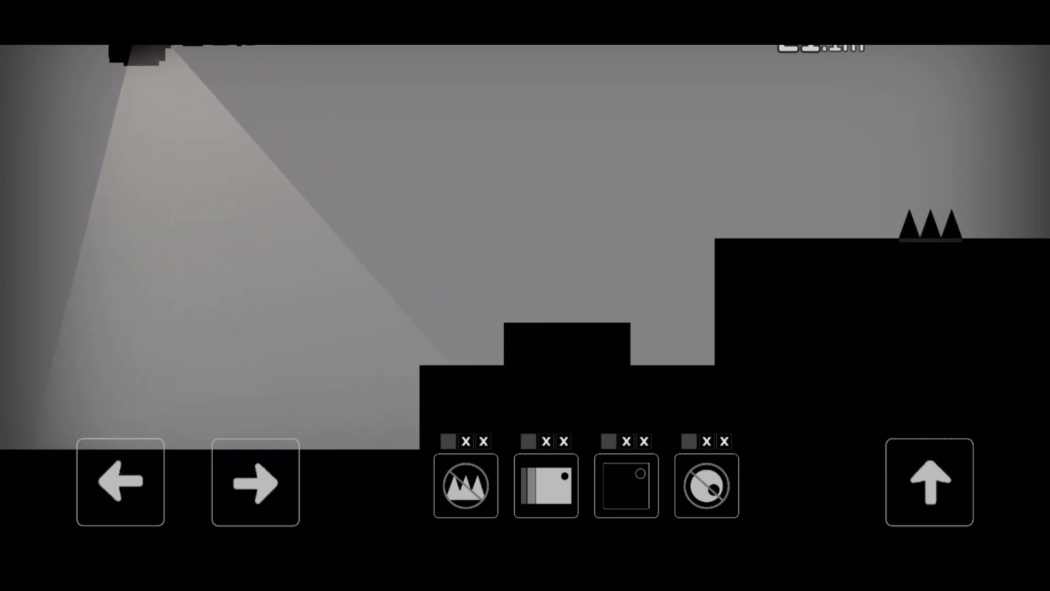
{"action": "left_click", "coordinate": [255, 482]}
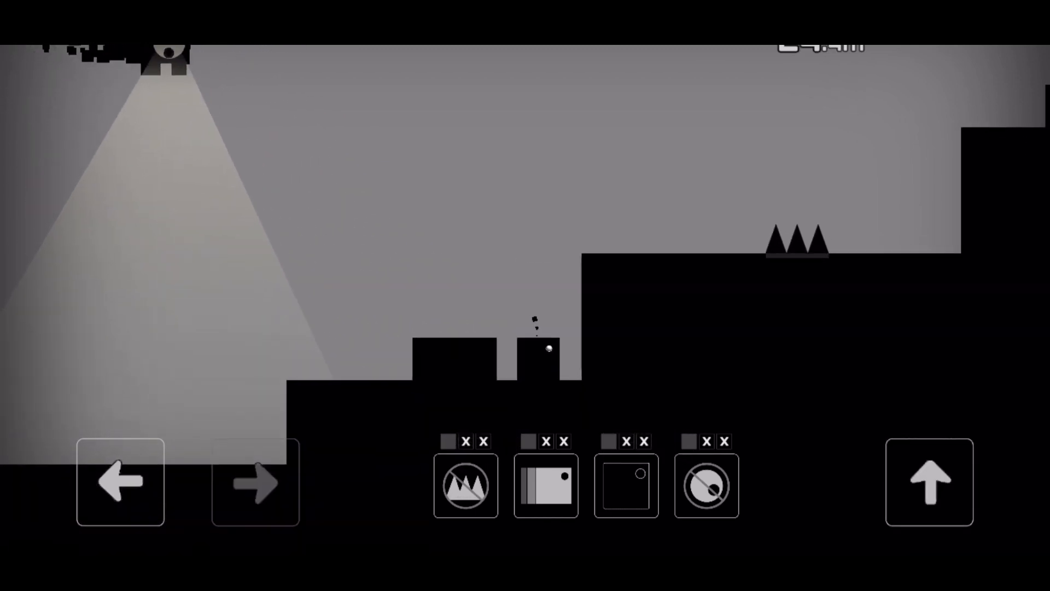
{"action": "left_click", "coordinate": [256, 482]}
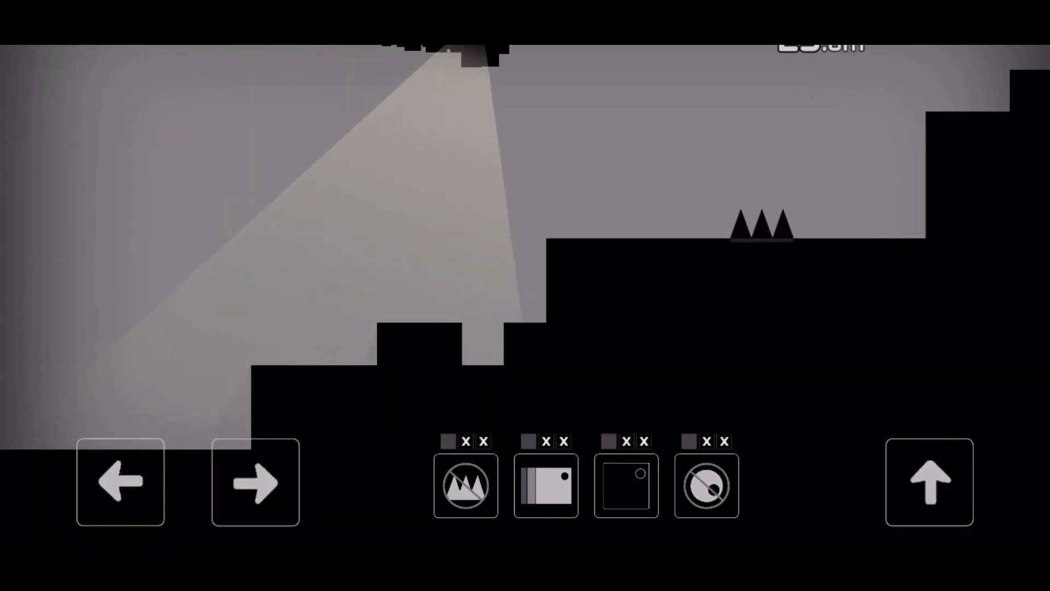